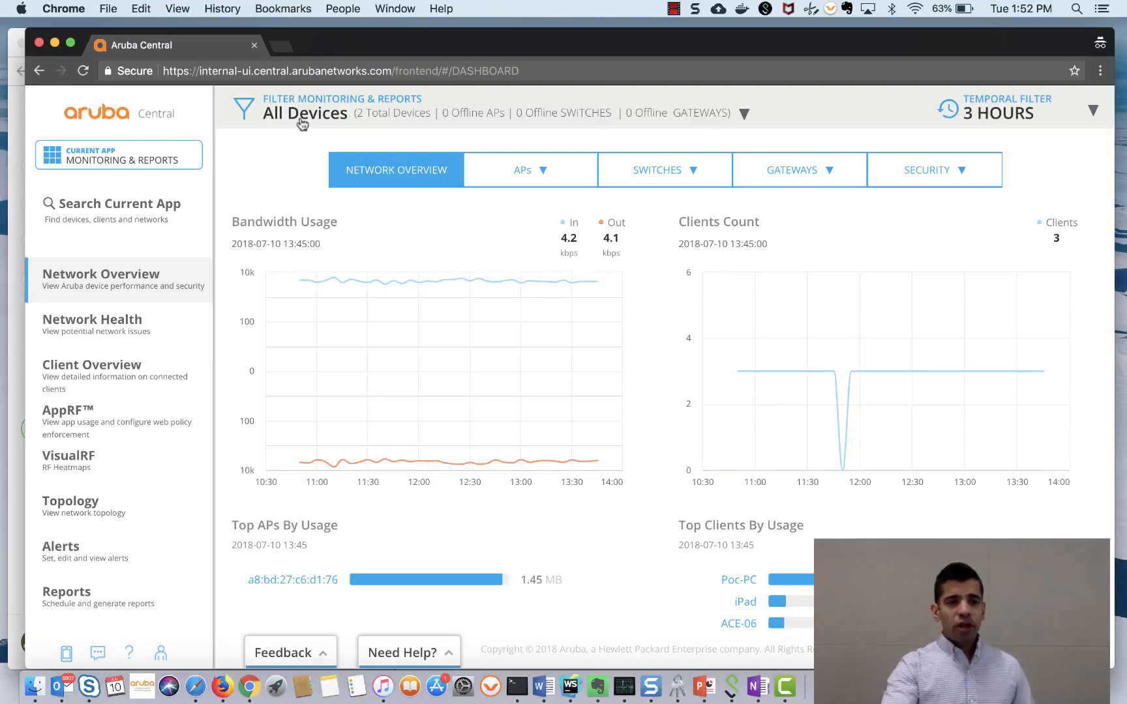
Step: Switch Aruba Central to the Global Settings app, landing on Manage Groups
left_click(119, 155)
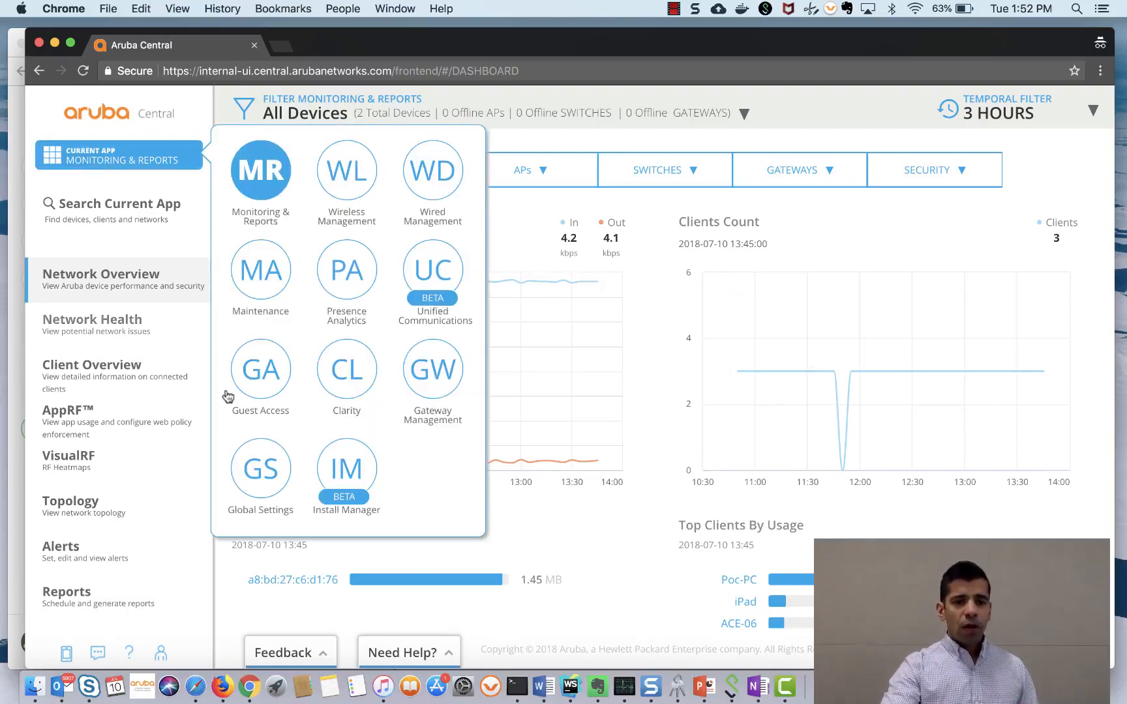
left_click(260, 470)
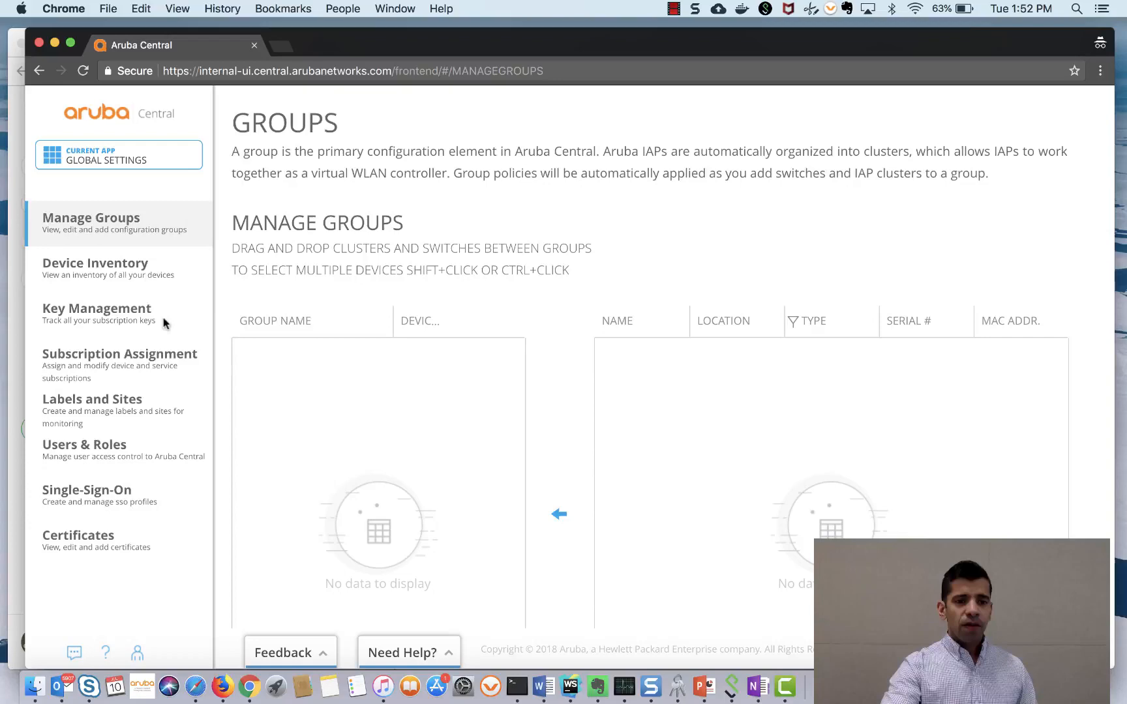
left_click(119, 354)
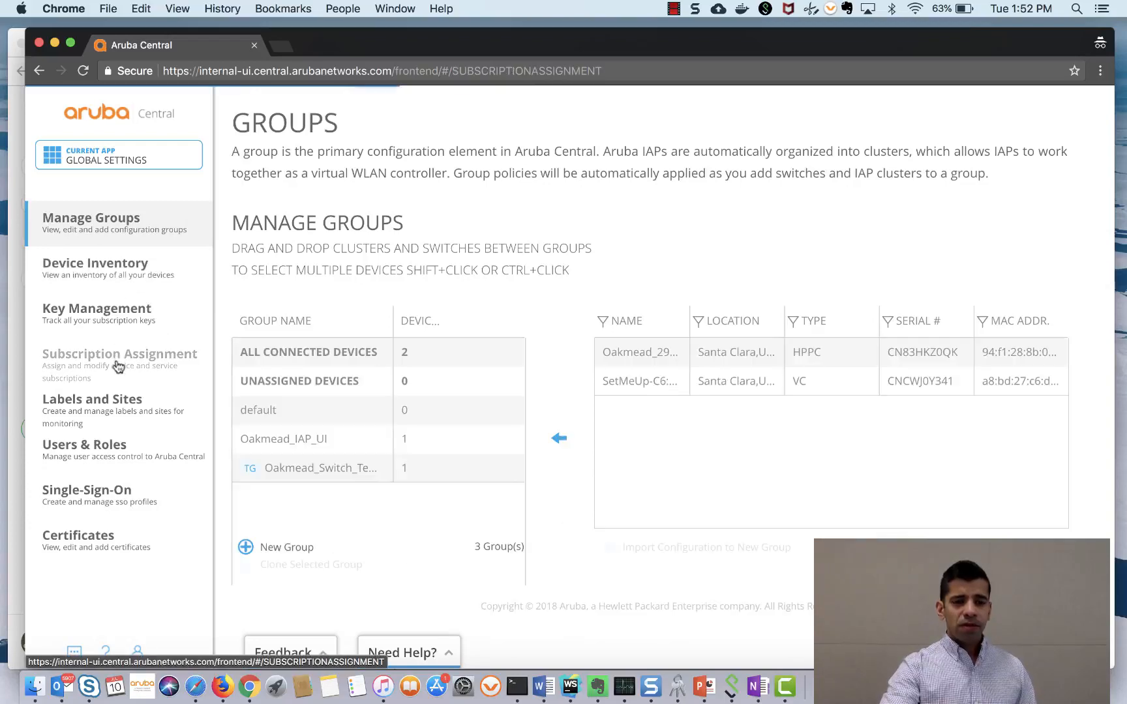
Step: Open Subscription Assignment and list devices via Select Devices under Device Subscriptions
left_click(120, 354)
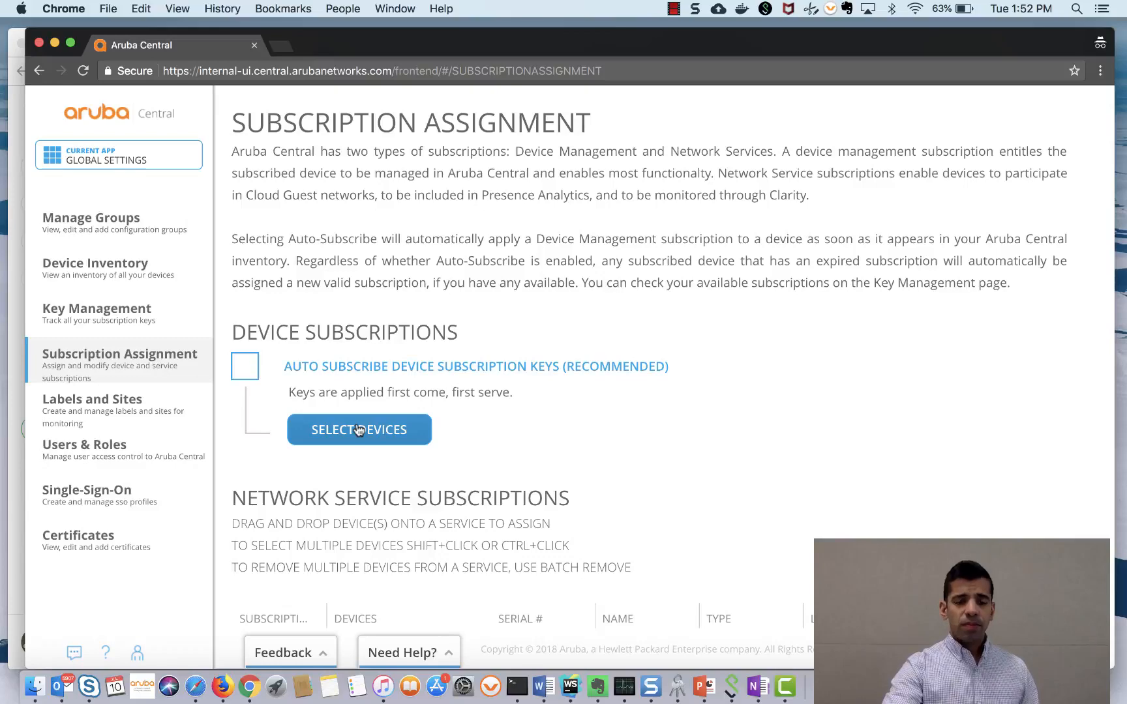
left_click(358, 430)
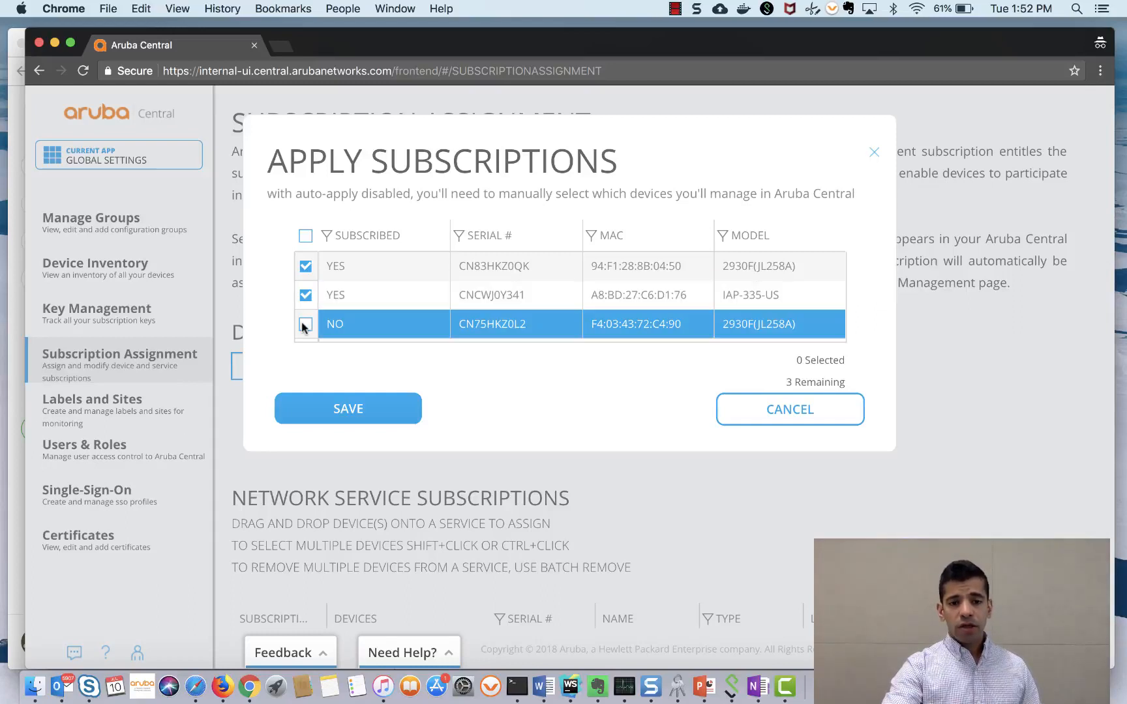
Step: Check device CN75HKZ0L2 in Apply Subscriptions, then cancel without saving
left_click(306, 323)
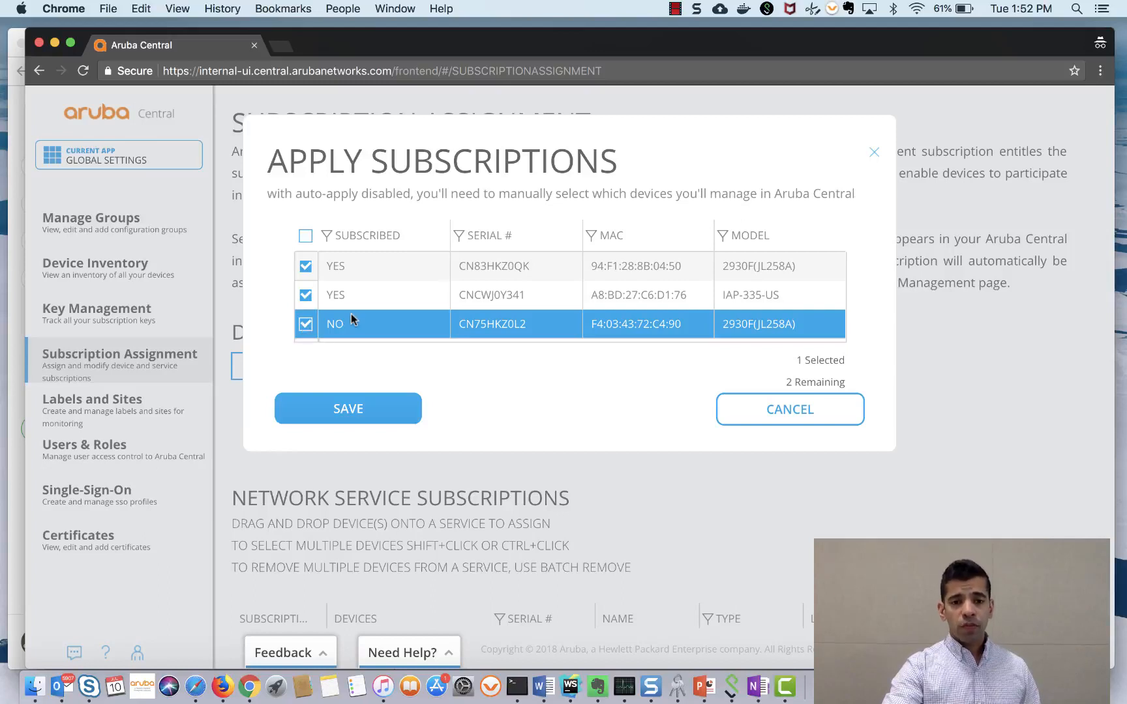
mouse_move(381, 377)
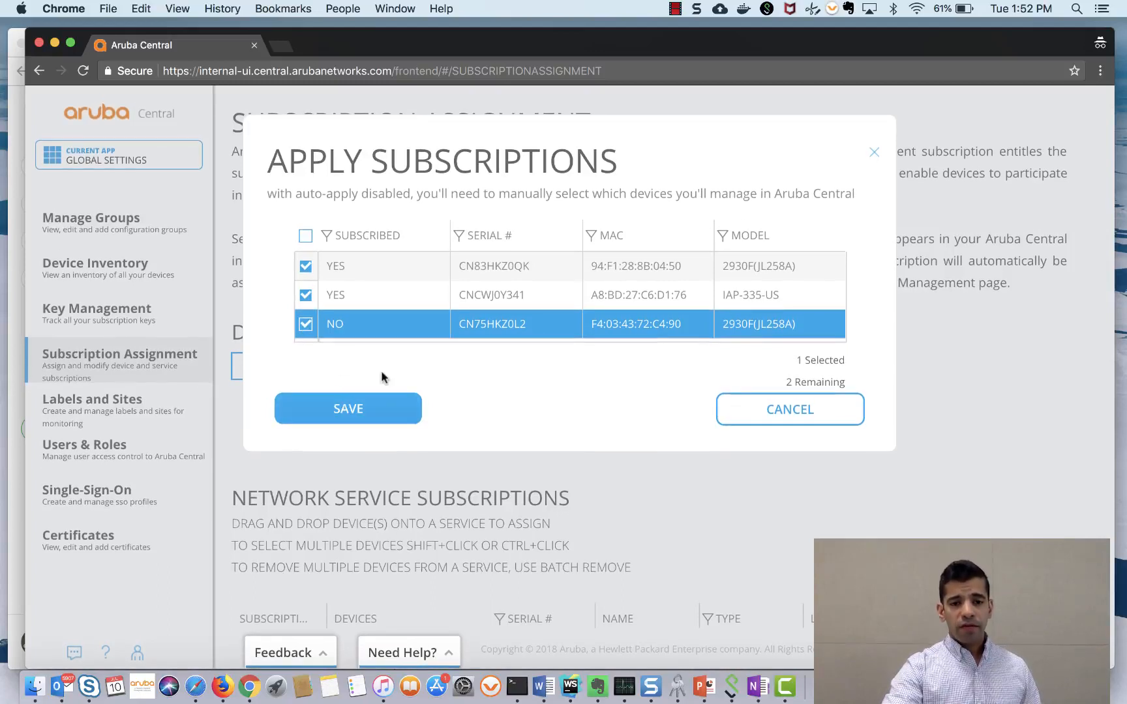
mouse_move(748, 416)
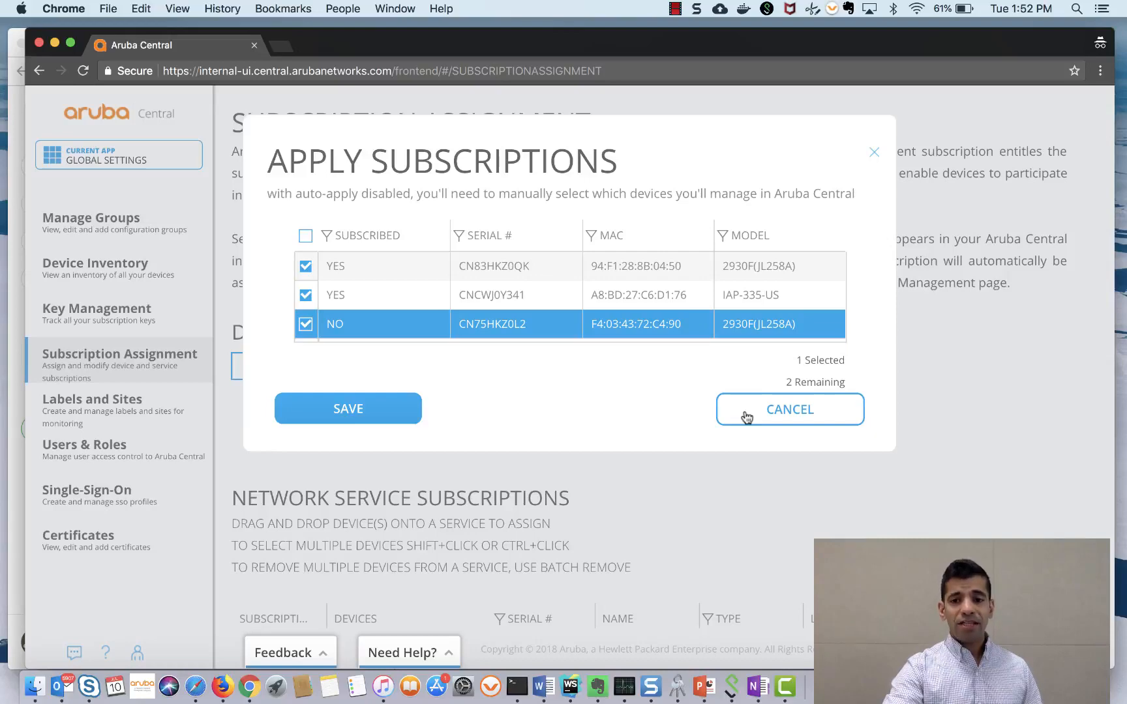
left_click(788, 409)
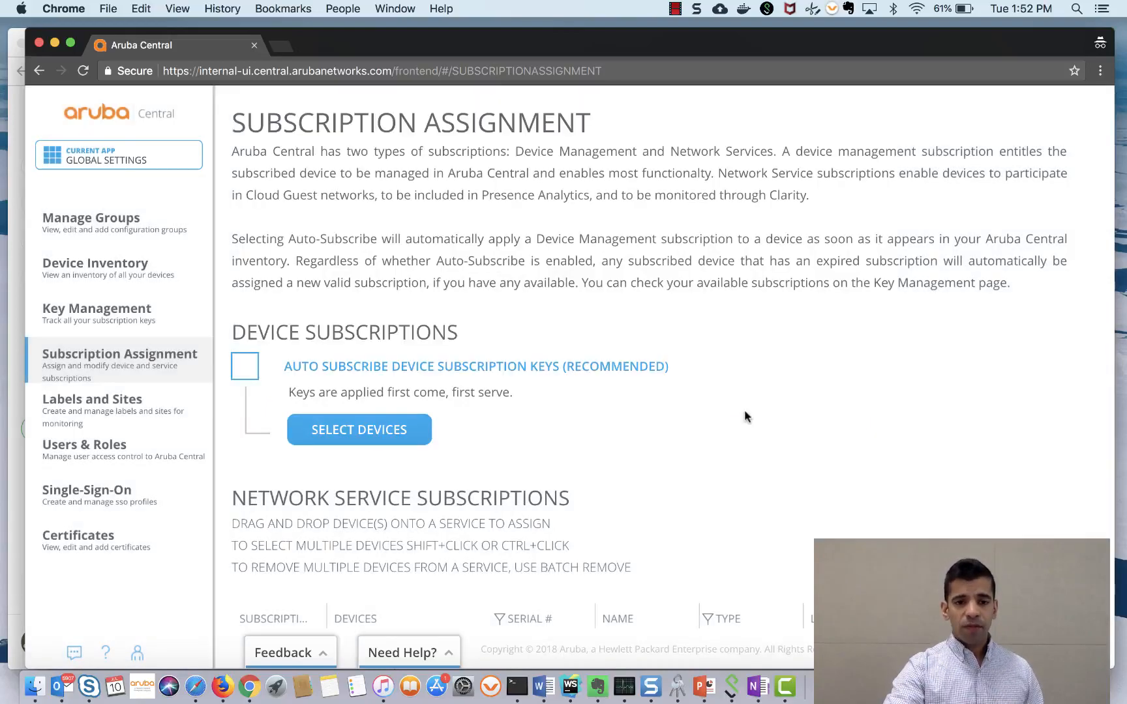
scroll("down", 3)
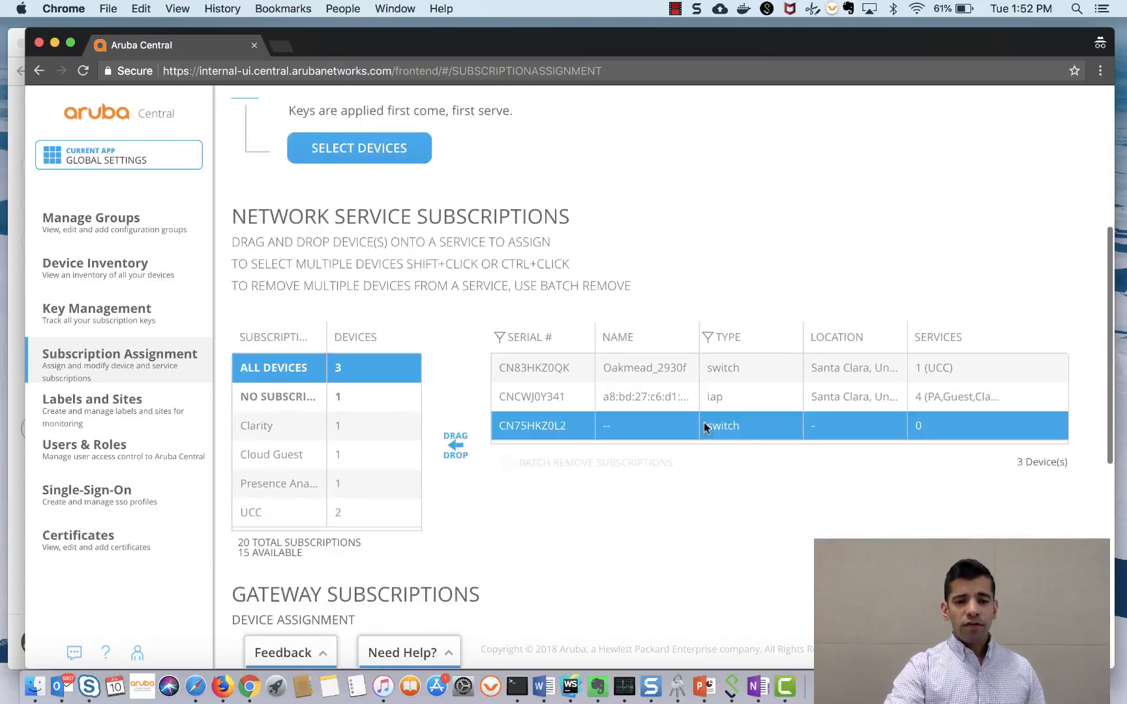
mouse_move(721, 425)
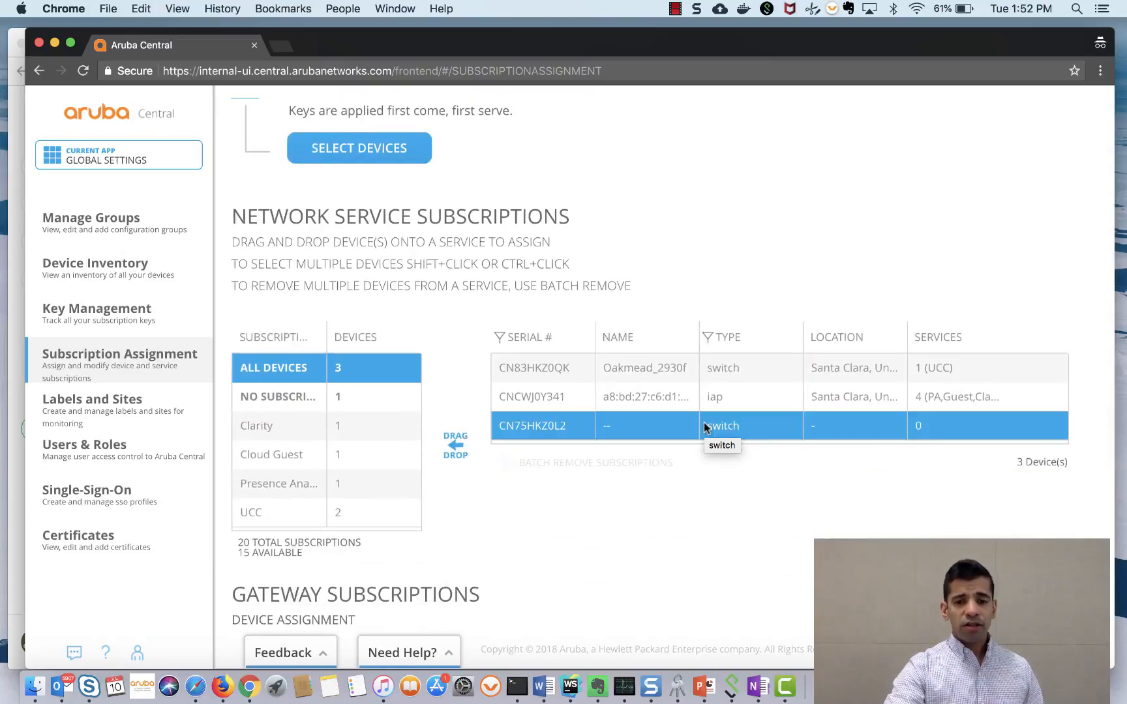
mouse_move(557, 419)
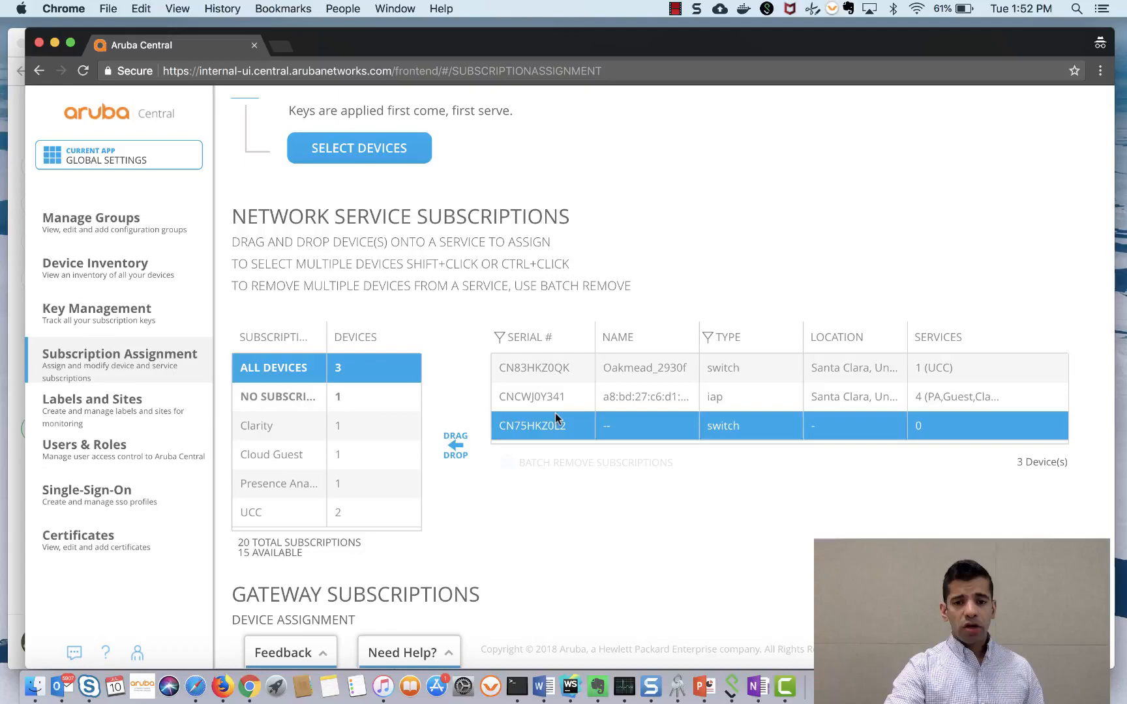
scroll("up", 3)
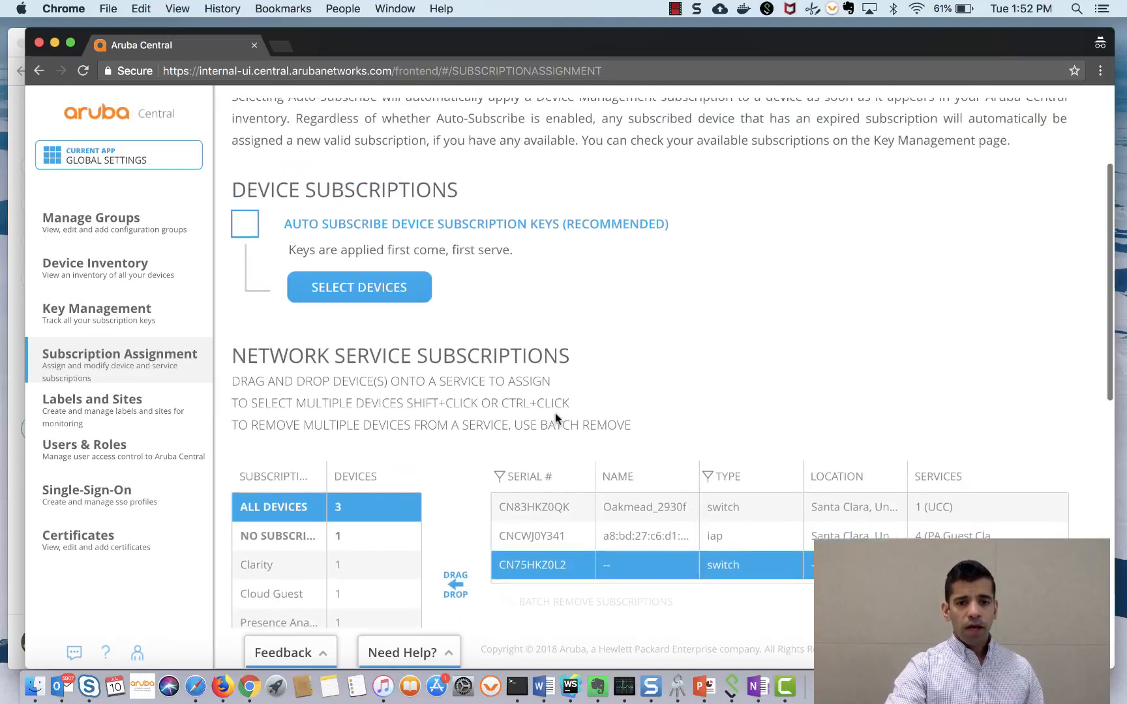
scroll("up", 3)
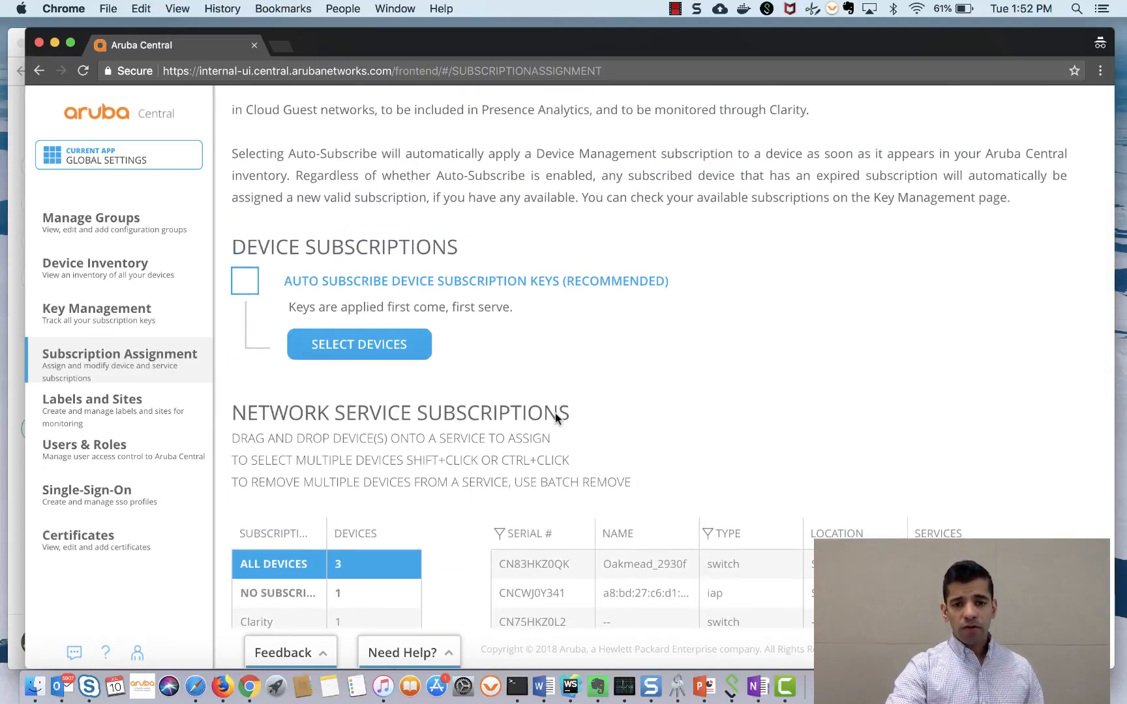